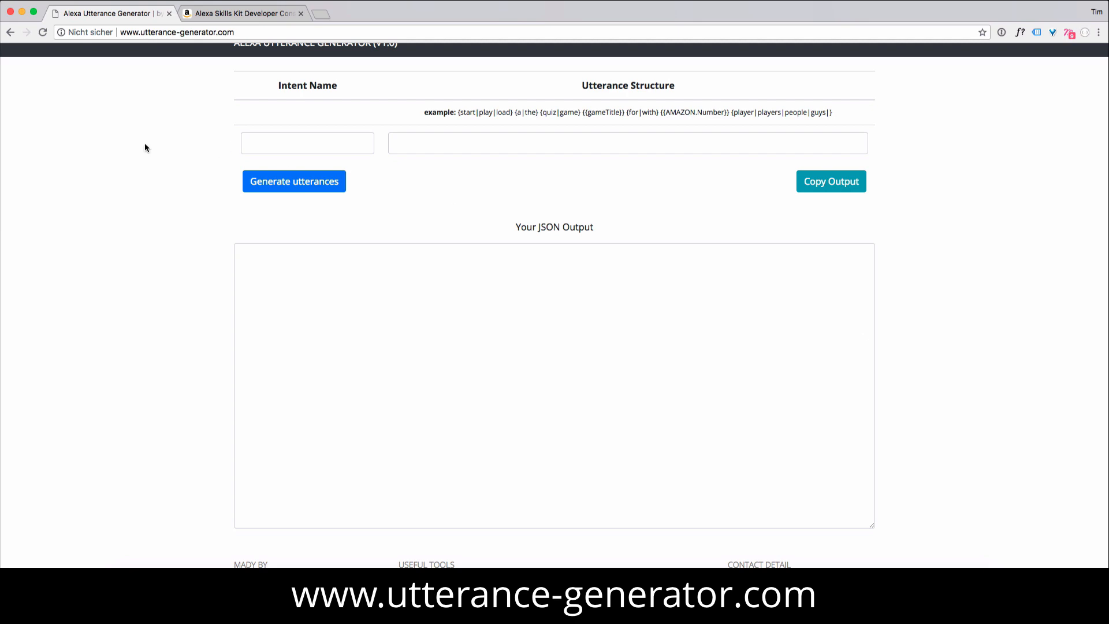
mouse_move(165, 150)
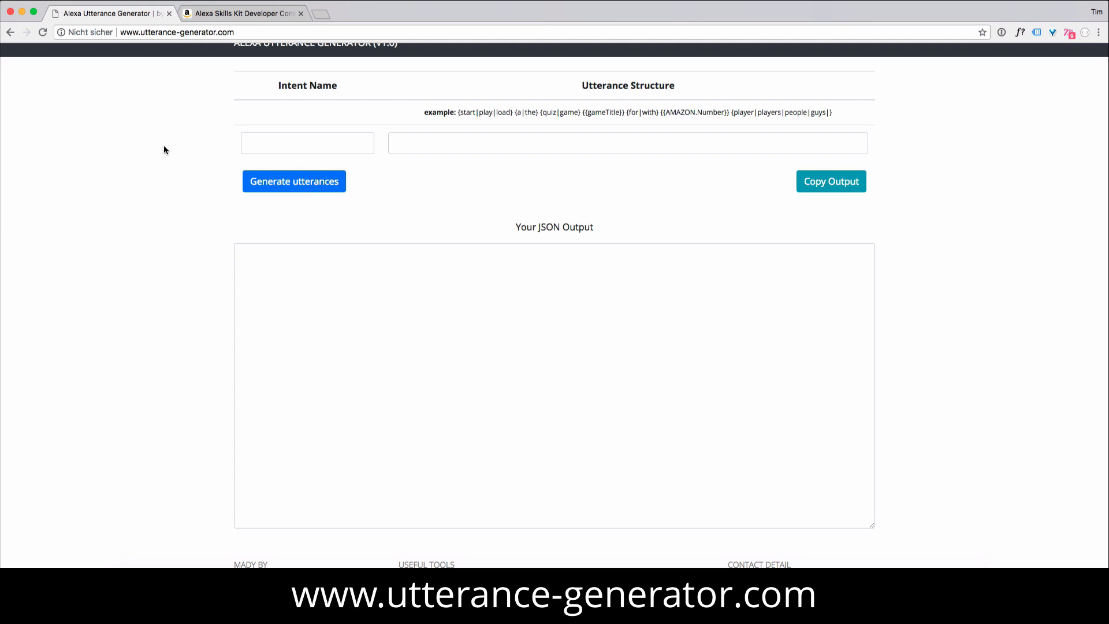
mouse_move(198, 139)
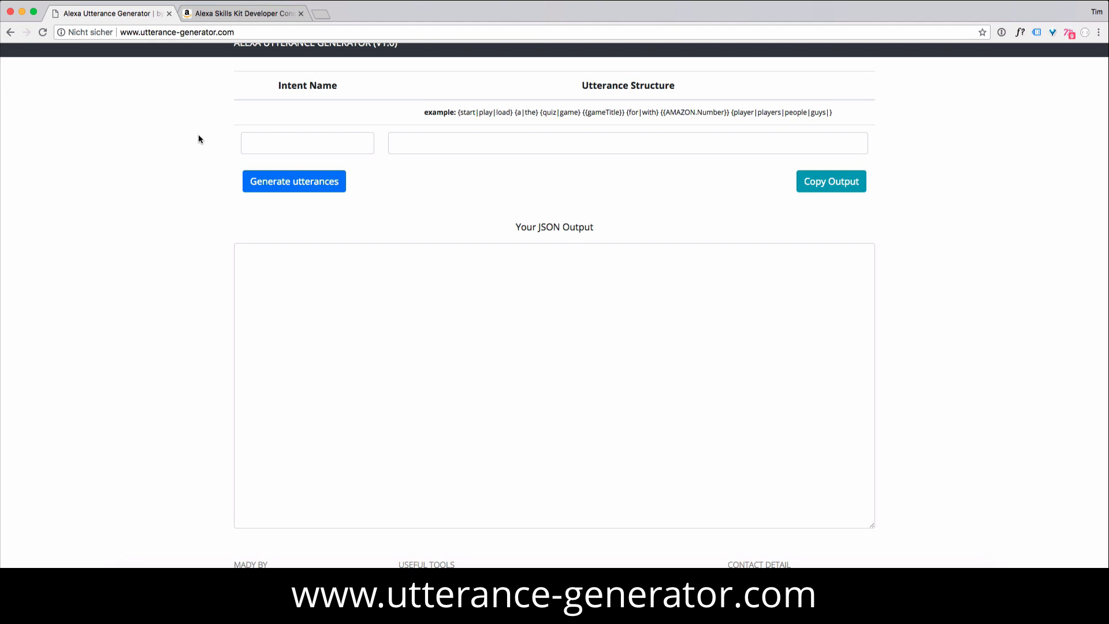
mouse_move(376, 156)
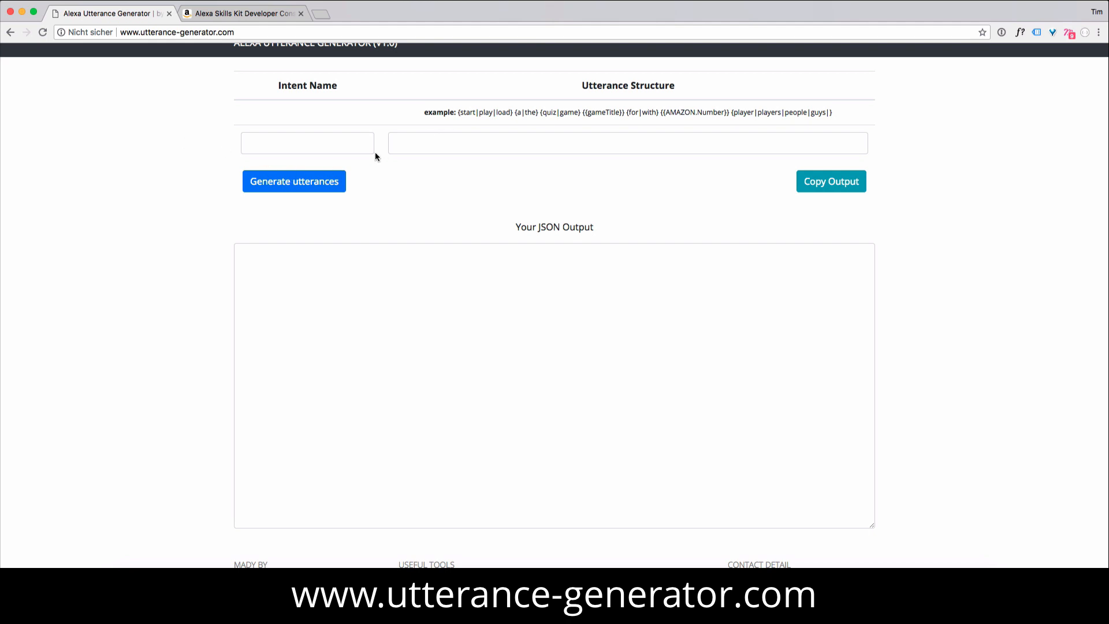
mouse_move(366, 155)
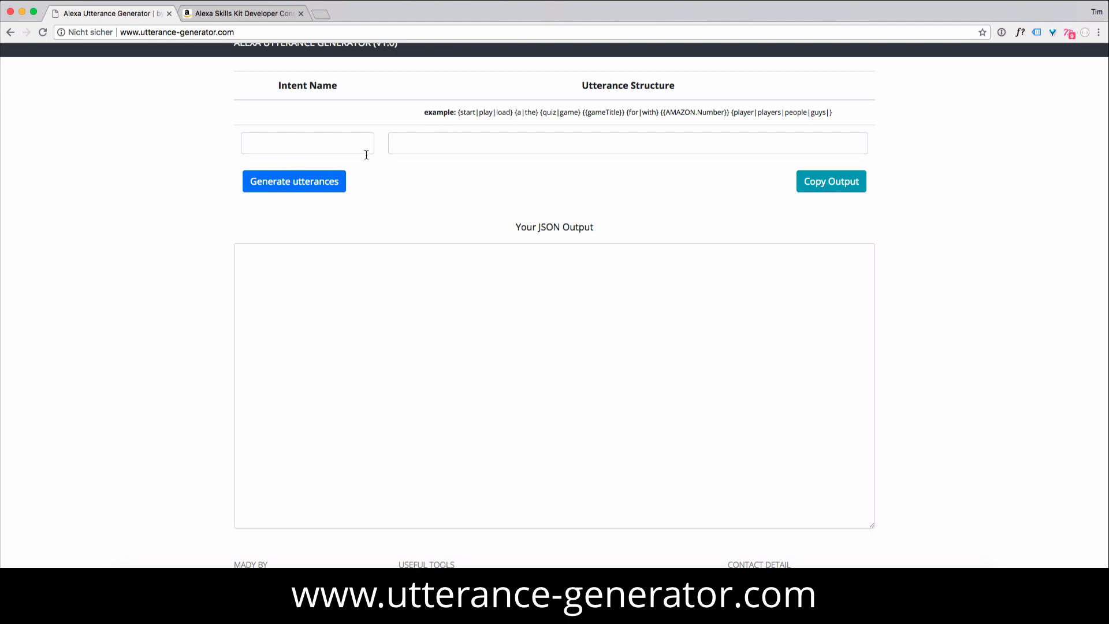
- Name the intent startGameIntent in the Intent Name field
type("strt")
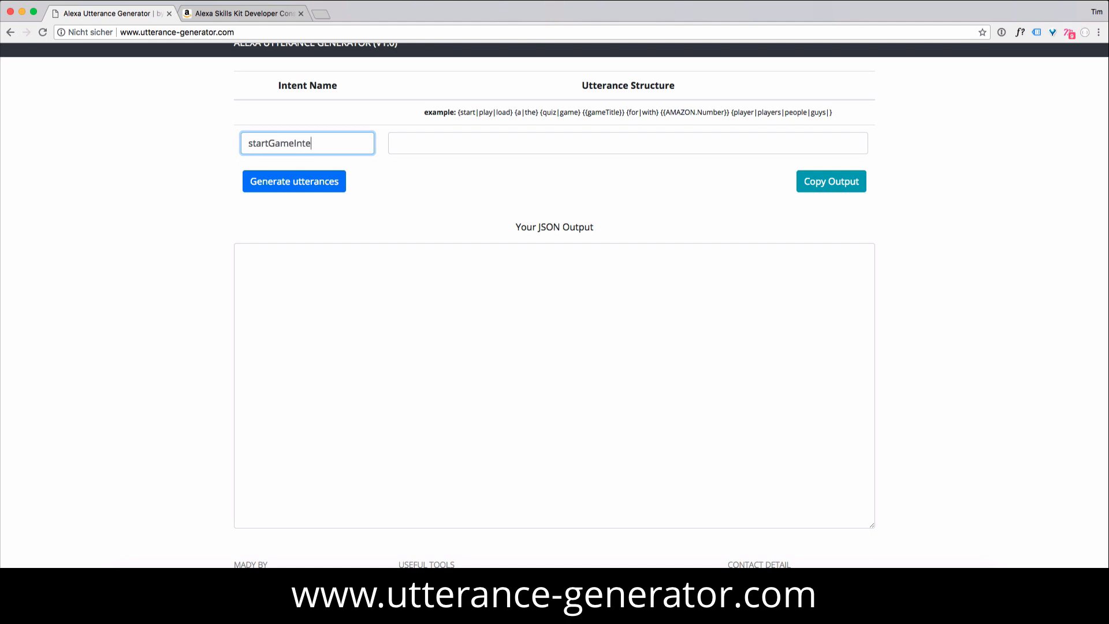
type("nt")
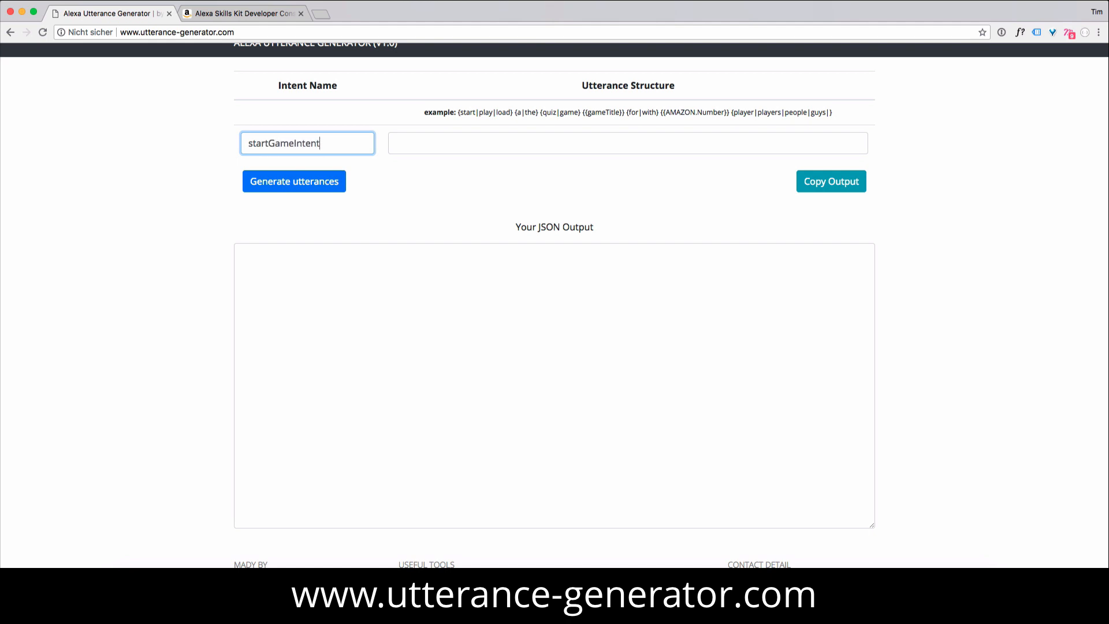
mouse_move(430, 175)
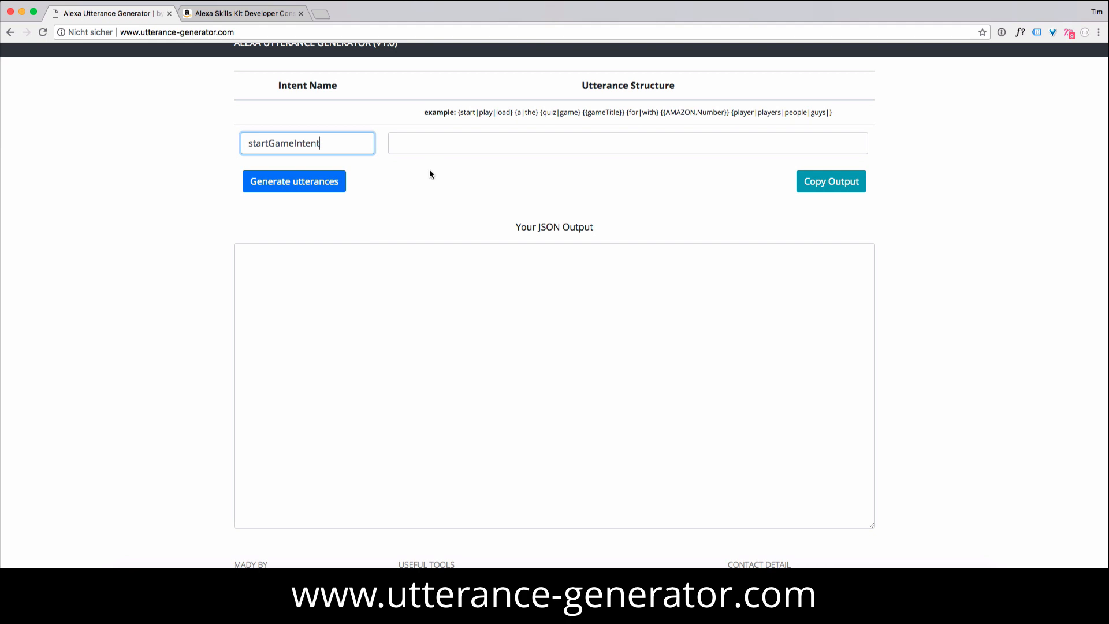
mouse_move(782, 103)
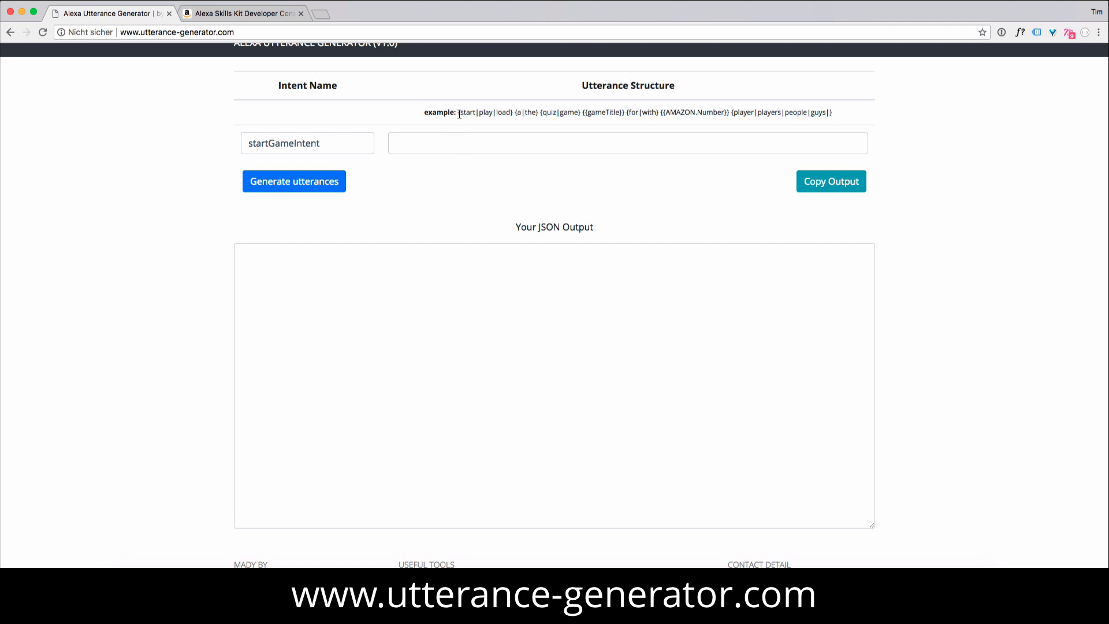
- Fill the Utterance Structure with "{start|play|load} {a|the} {quiz|game} {{gameTitle}}…" from the example
left_click_drag(459, 112, 832, 112)
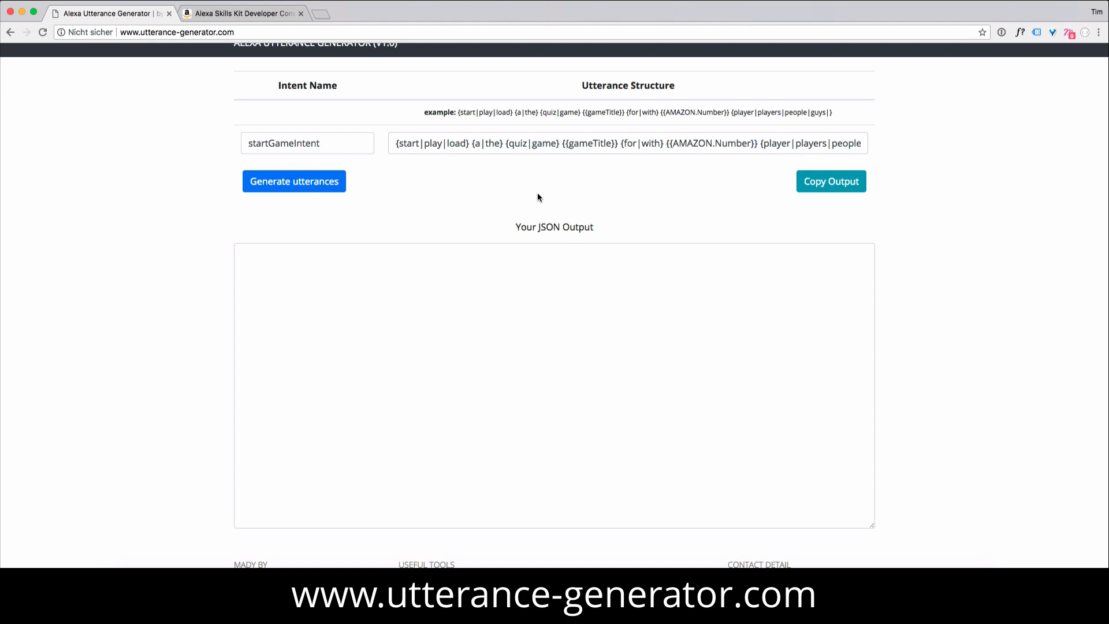
mouse_move(531, 170)
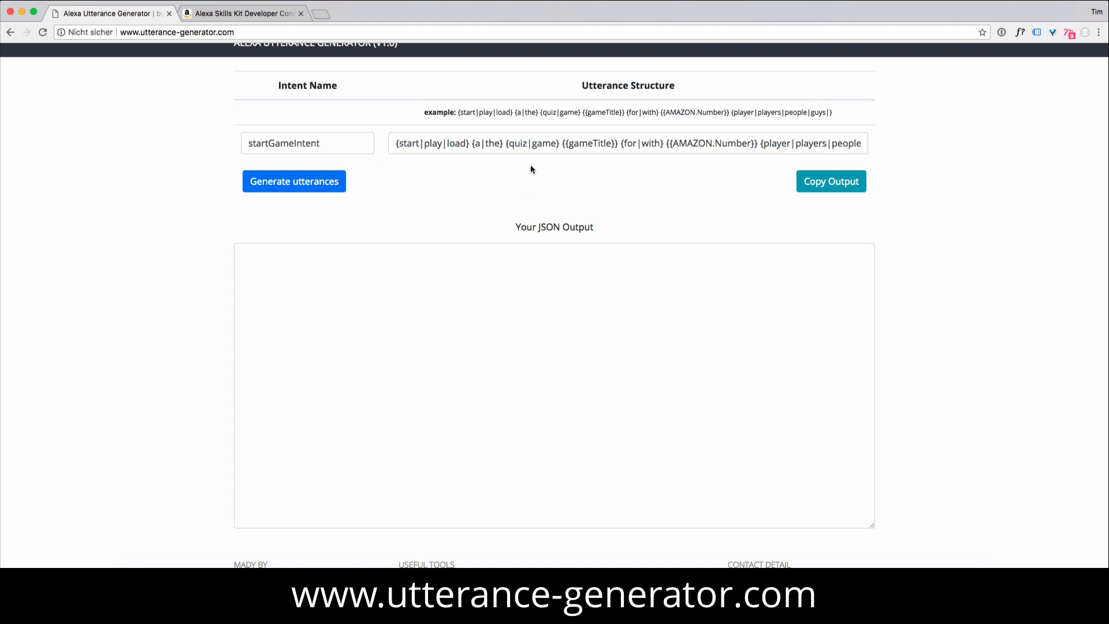
mouse_move(528, 126)
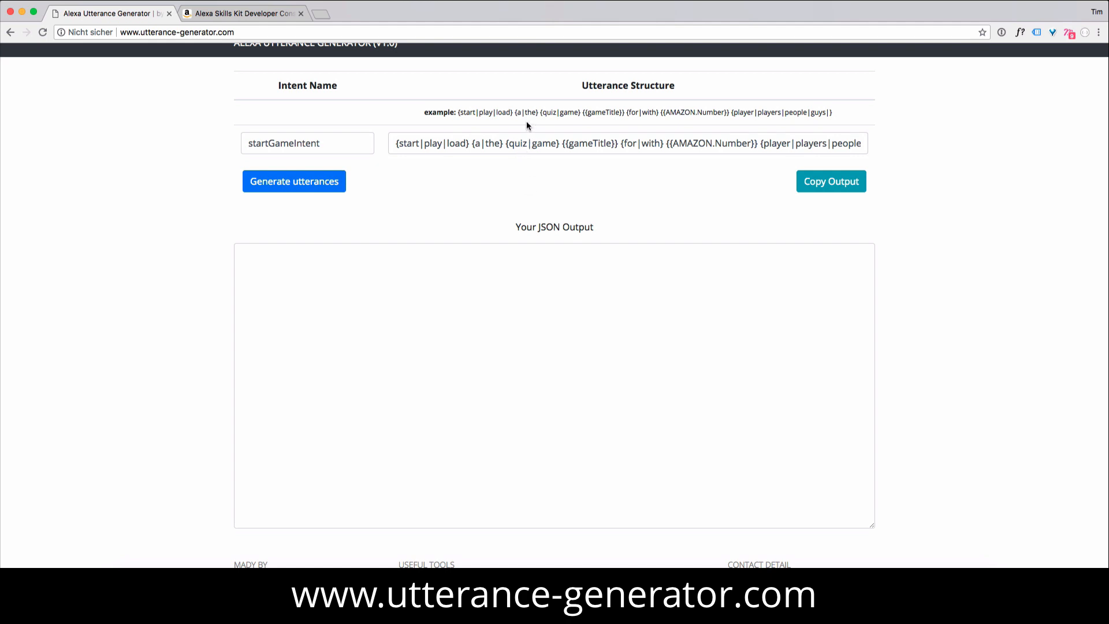
- Generate the startGameIntent JSON output with its samples, gameTitle and AMAZON.Number slots
left_click(293, 181)
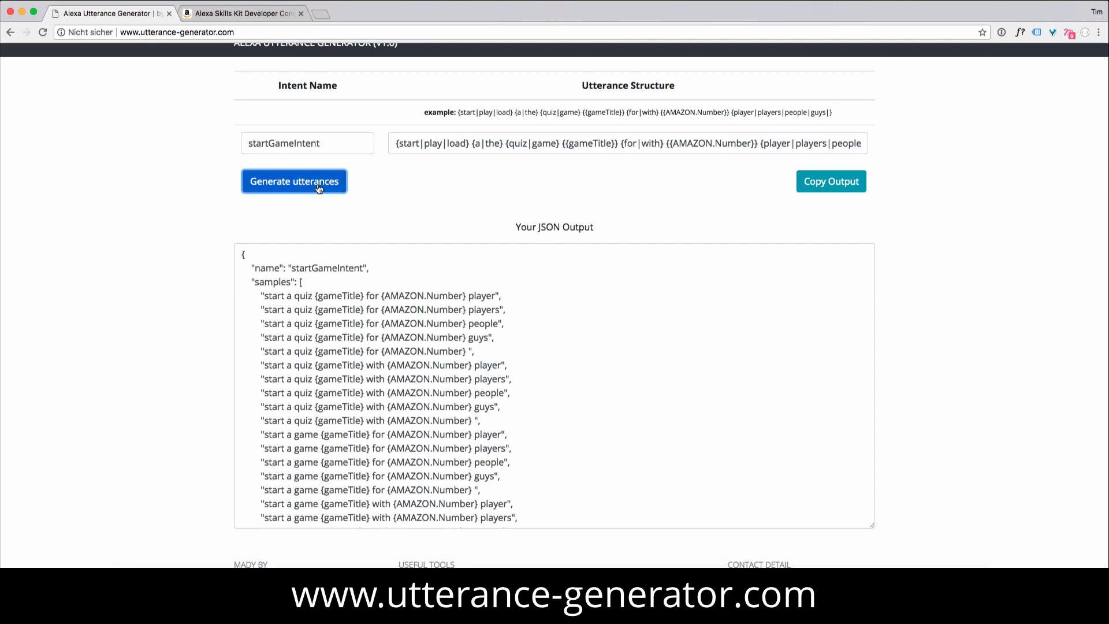
scroll("down", 3)
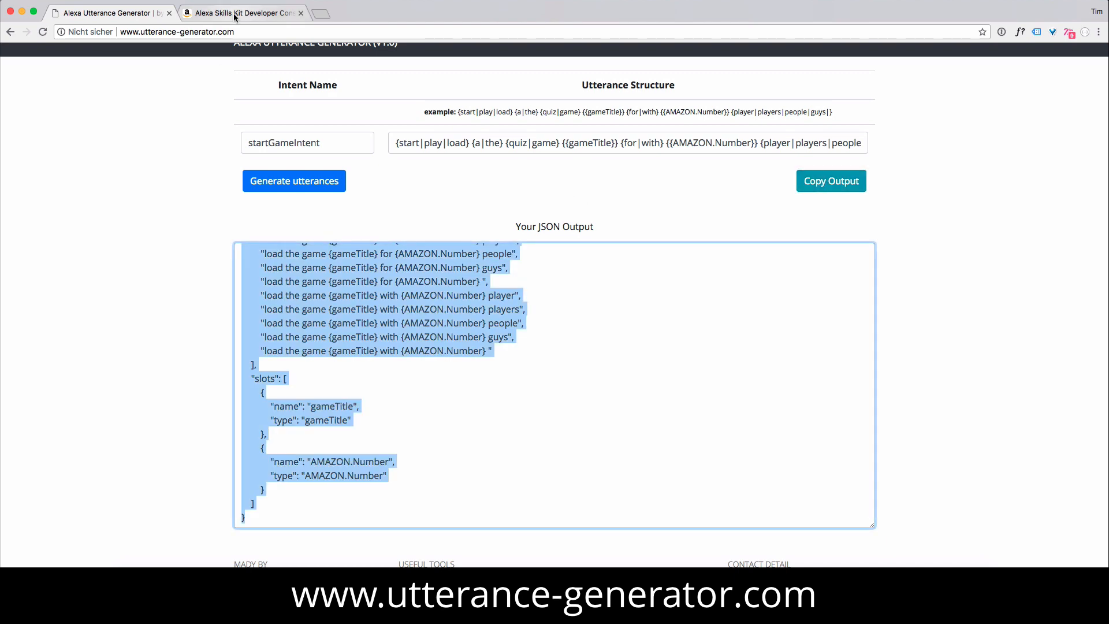
- Paste the startGameIntent JSON into the console's JSON Editor and save the interaction model
left_click(240, 13)
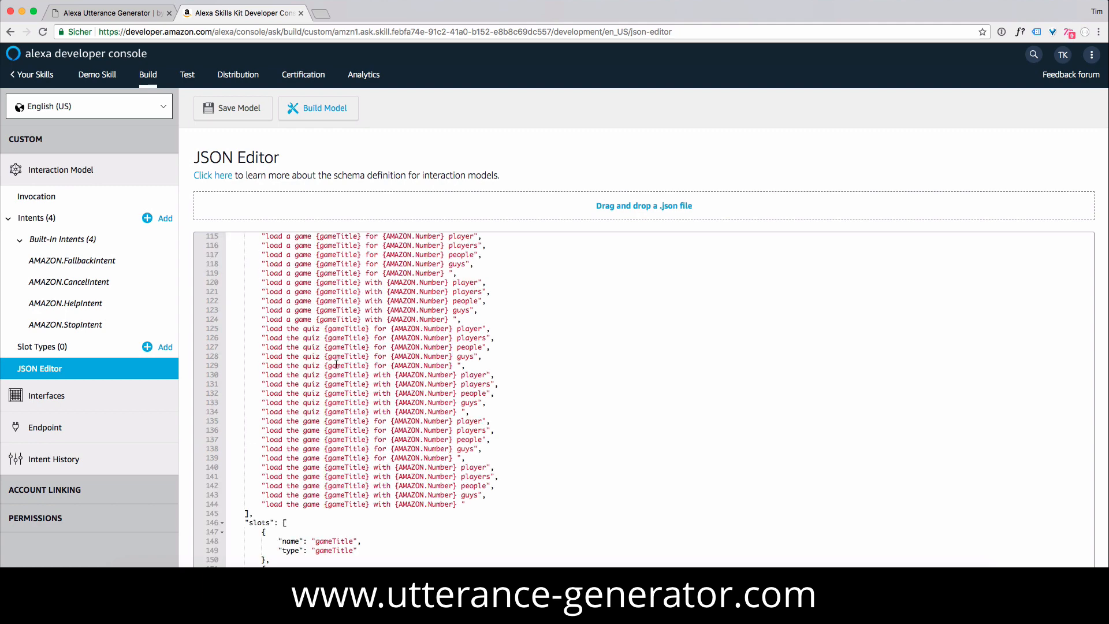
left_click(232, 107)
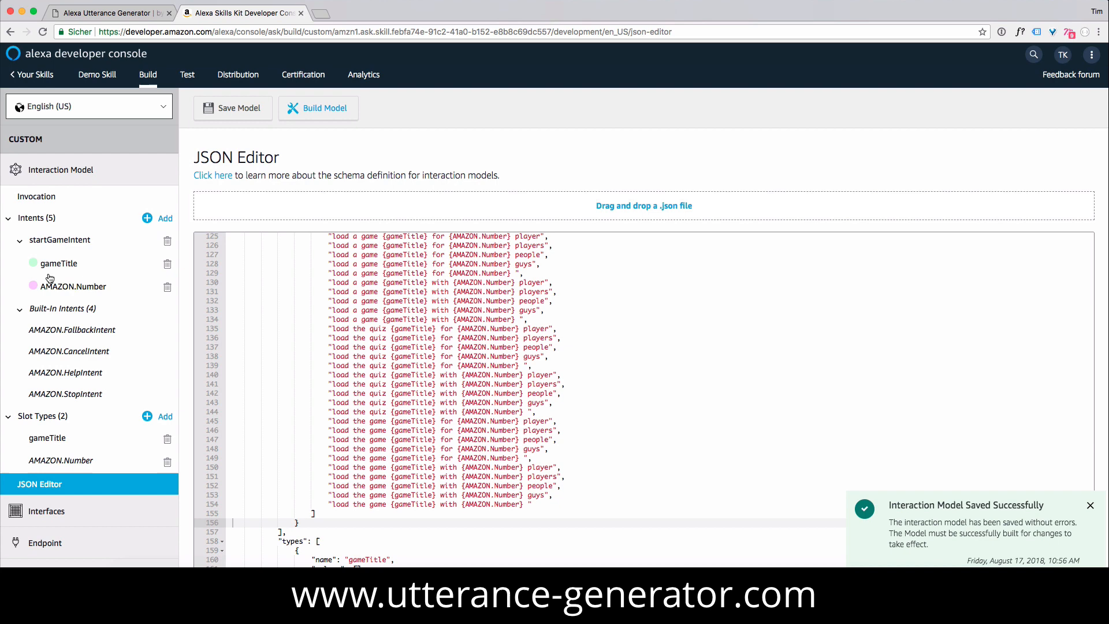
- Page through startGameIntent's 120 sample utterances and two slots, then save the model again
left_click(60, 241)
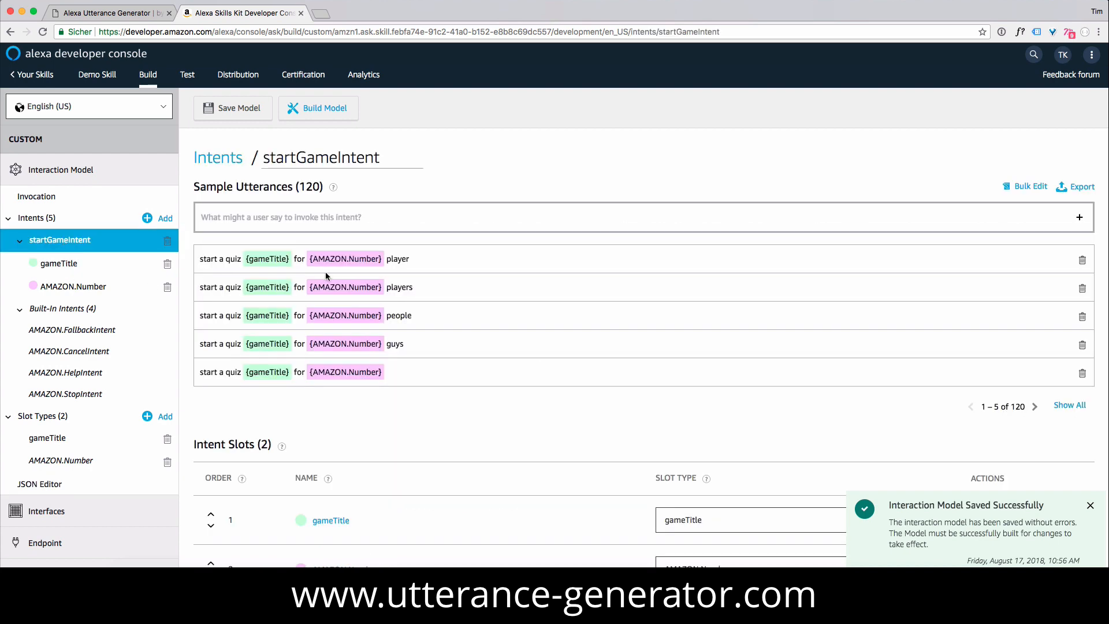
left_click(1034, 407)
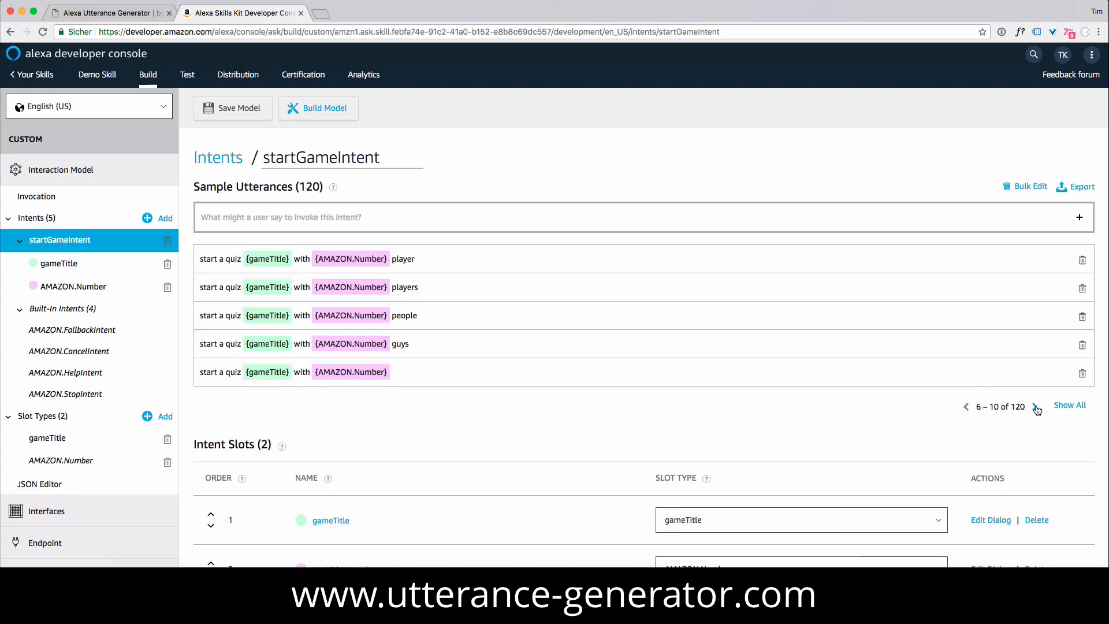
left_click(1037, 405)
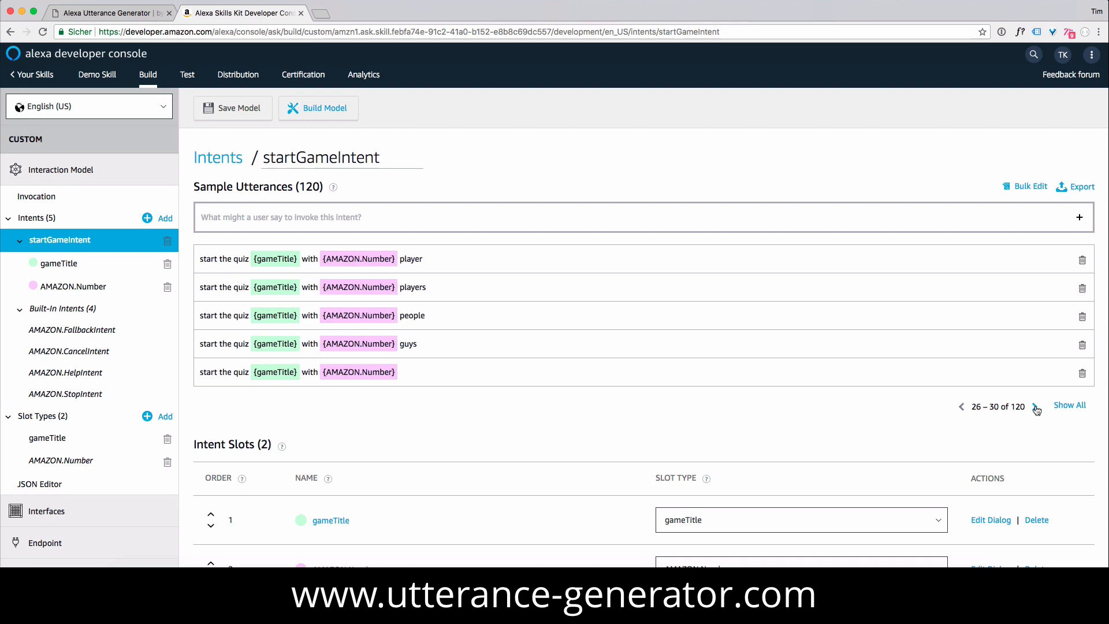
left_click(1035, 406)
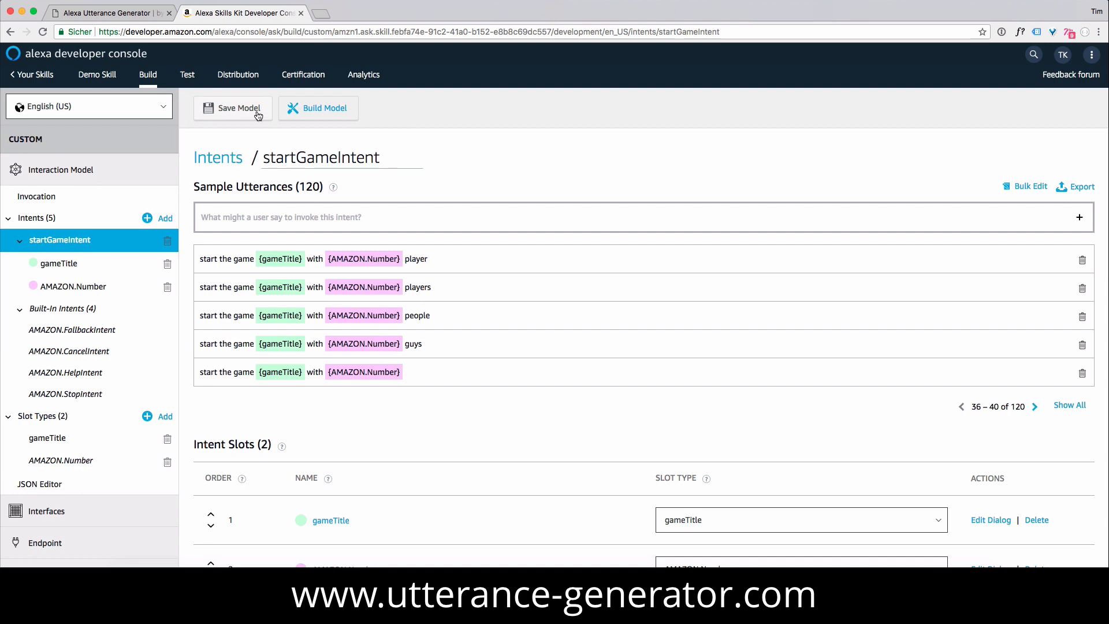
left_click(107, 12)
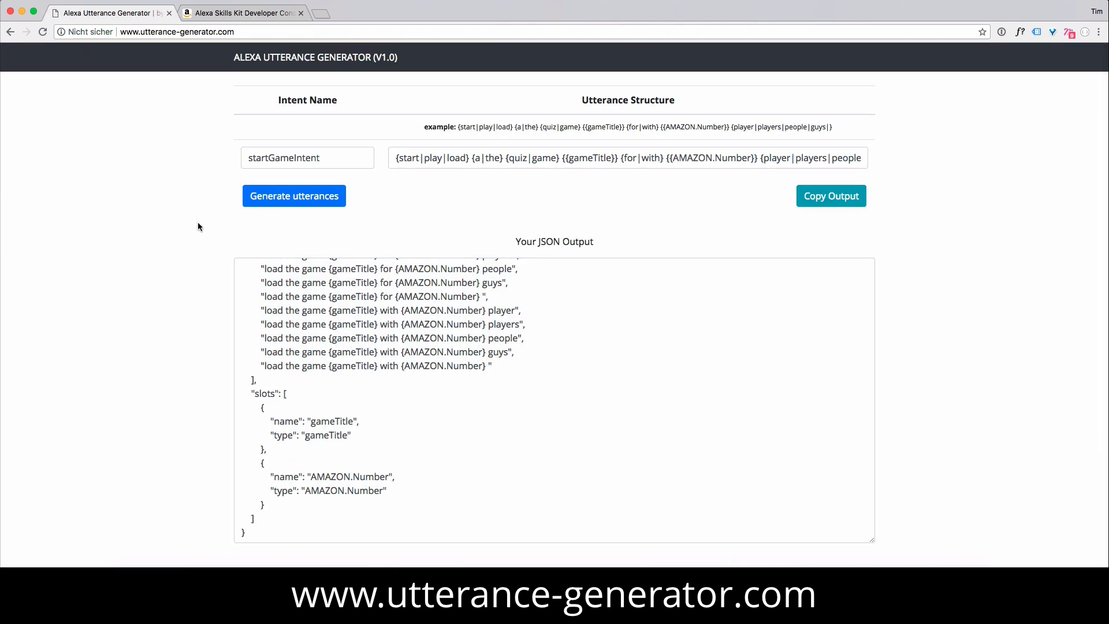
mouse_move(208, 238)
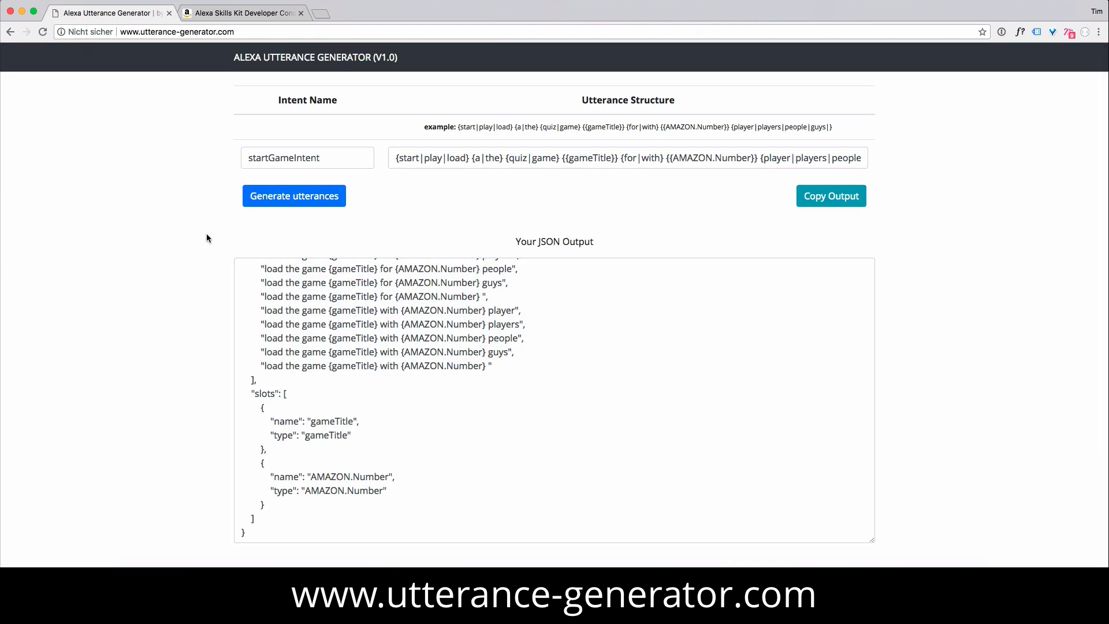
scroll("down", 3)
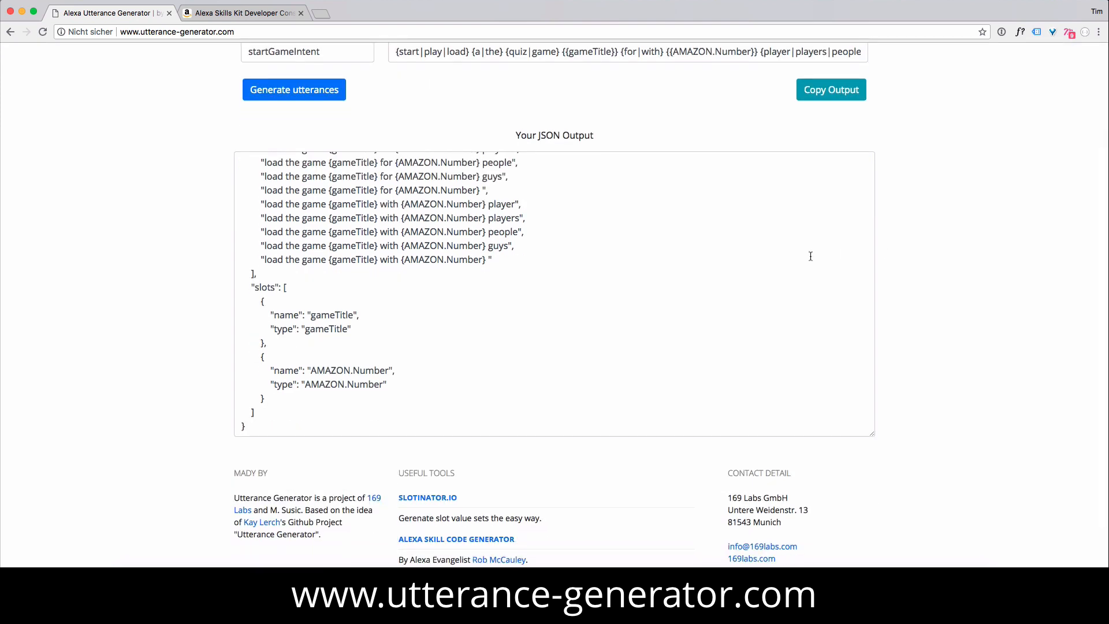